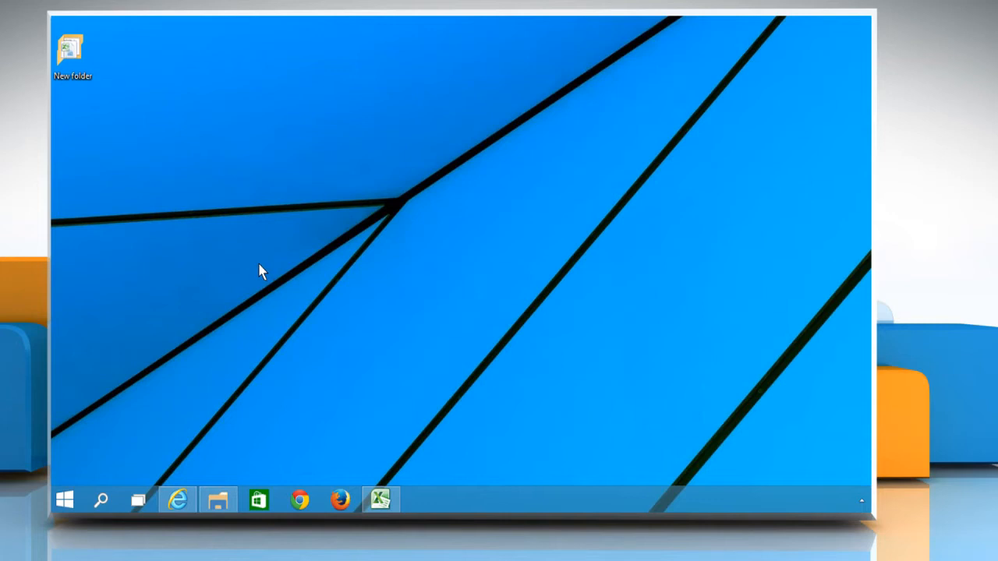
{"action": "mouse_move", "coordinate": [66, 499]}
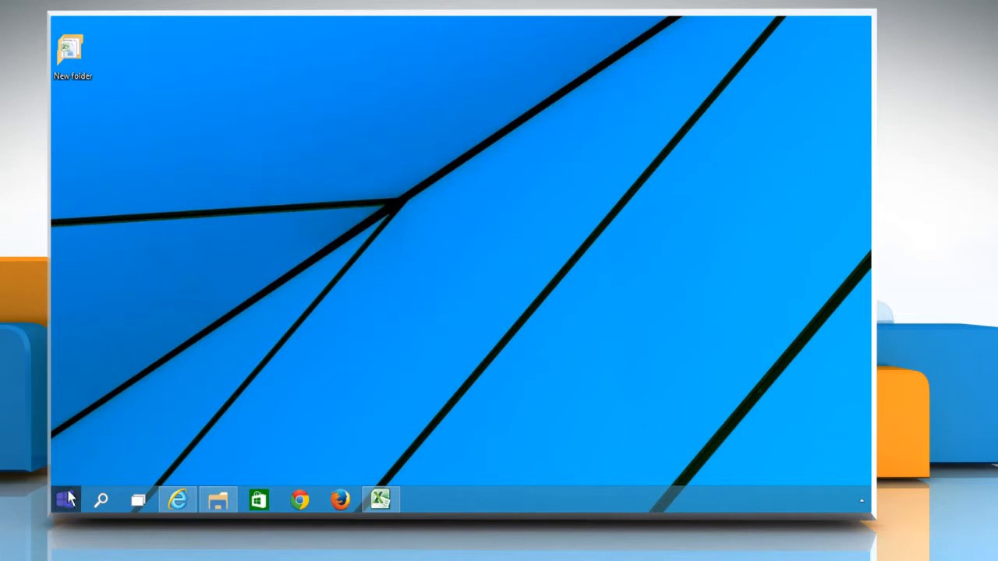
Open the Windows 10 Start menu showing the pinned app tiles.
{"action": "left_click", "coordinate": [66, 499]}
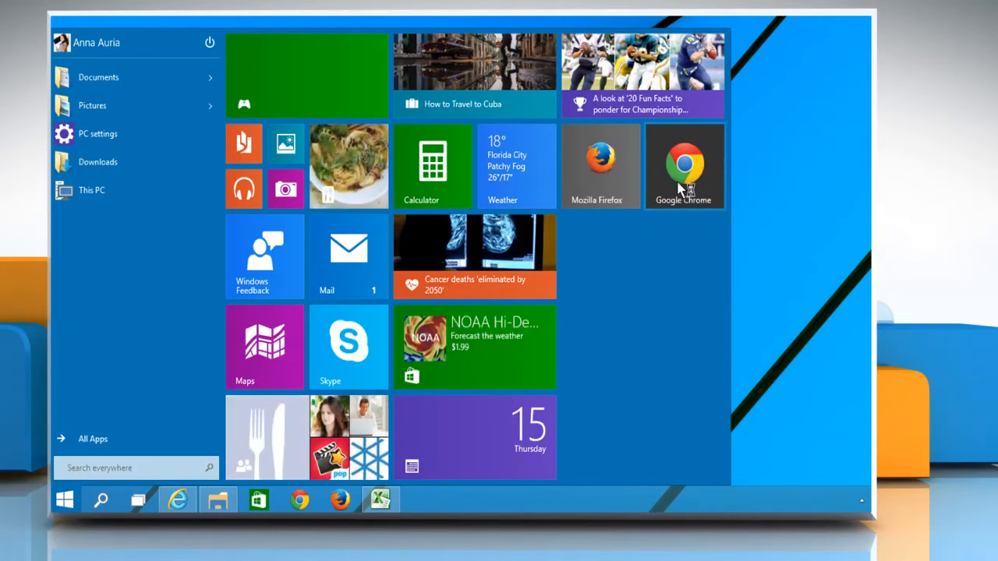
{"action": "left_click", "coordinate": [683, 166]}
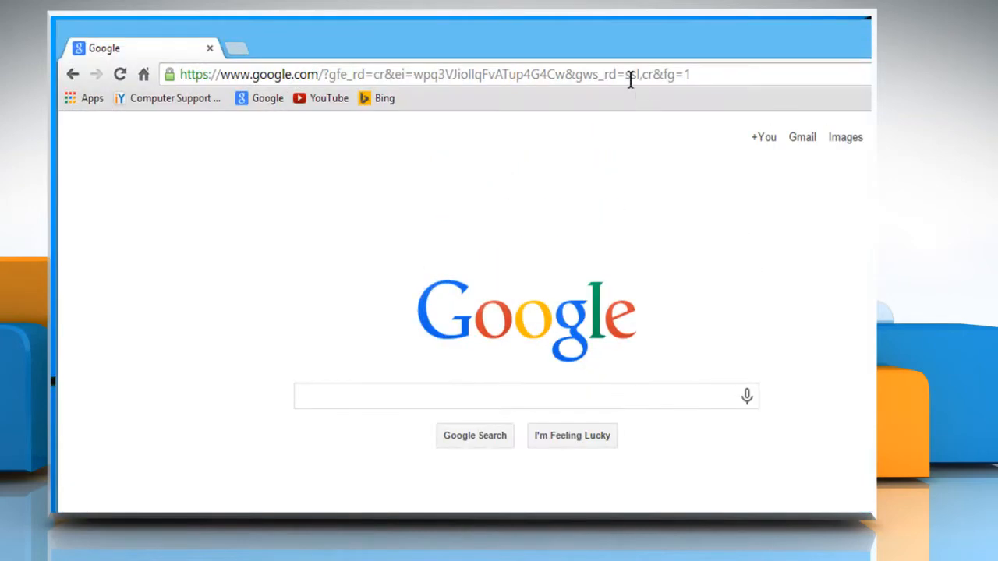
{"action": "type", "text": "www.pinterest.com"}
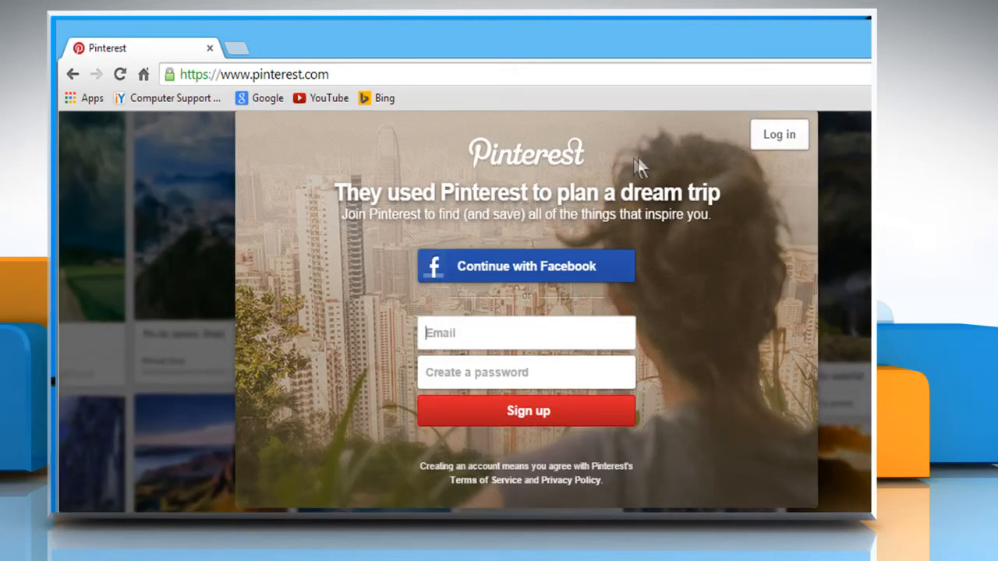
{"action": "left_click", "coordinate": [778, 134]}
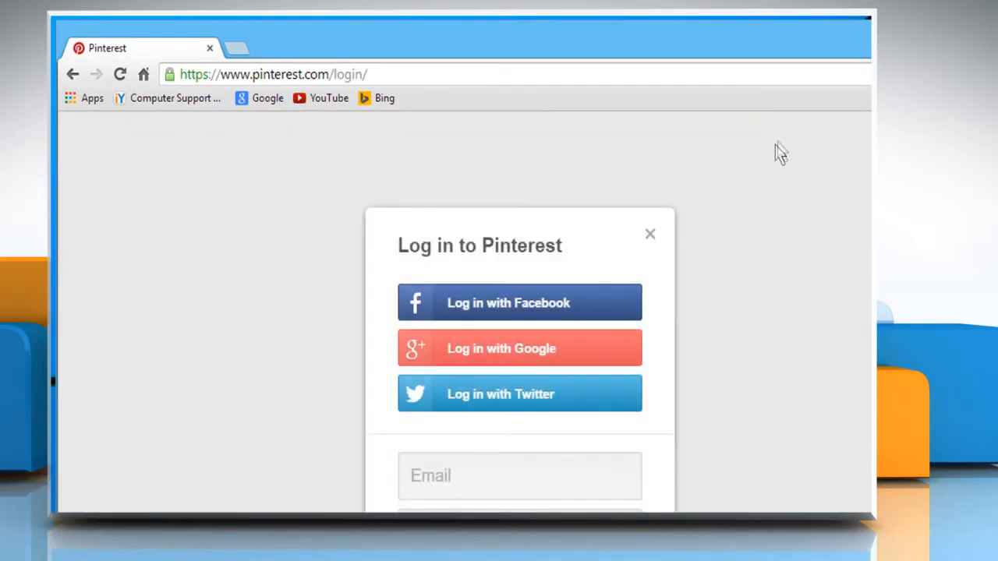
{"action": "mouse_move", "coordinate": [577, 312]}
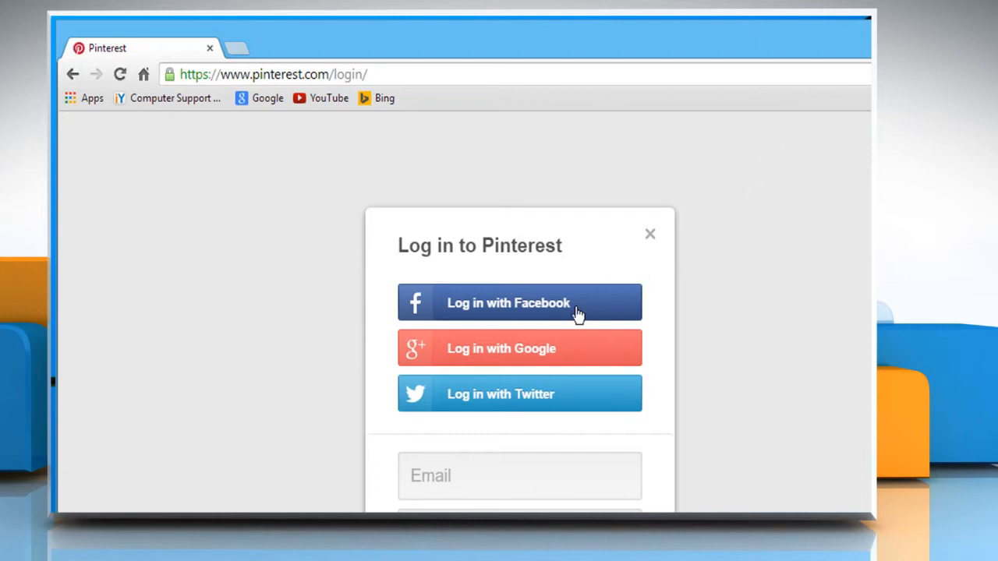
{"action": "mouse_move", "coordinate": [690, 423]}
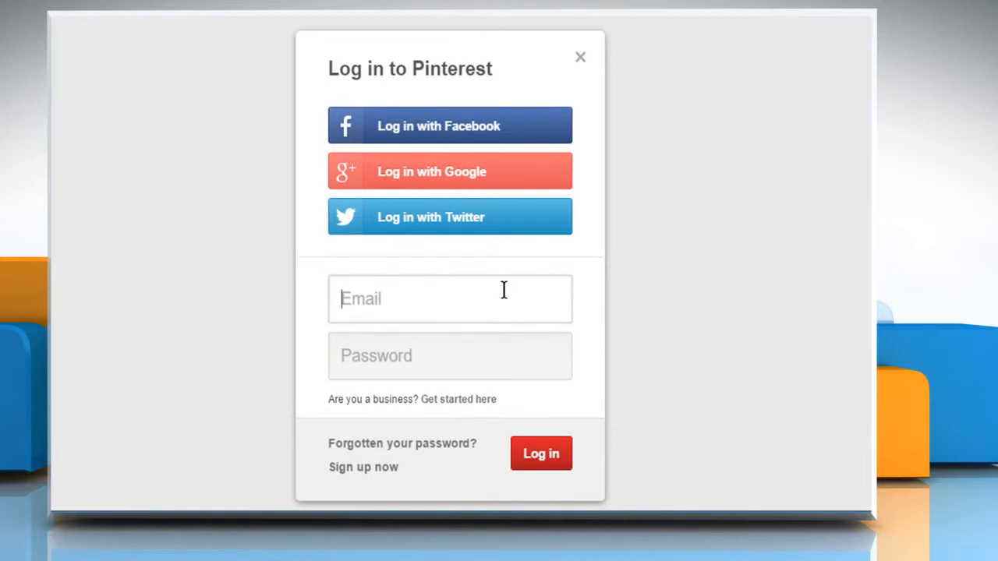
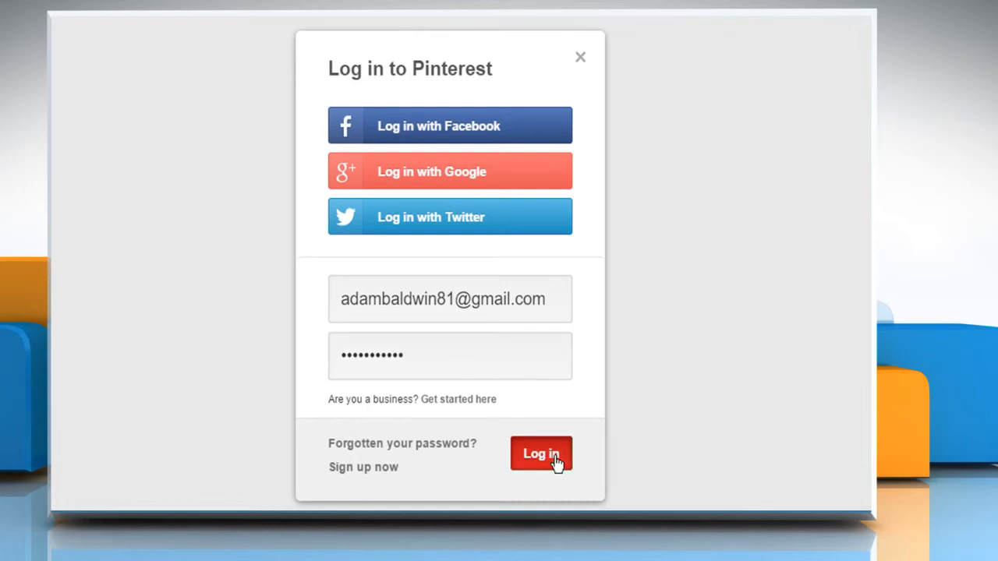
{"action": "left_click", "coordinate": [541, 454]}
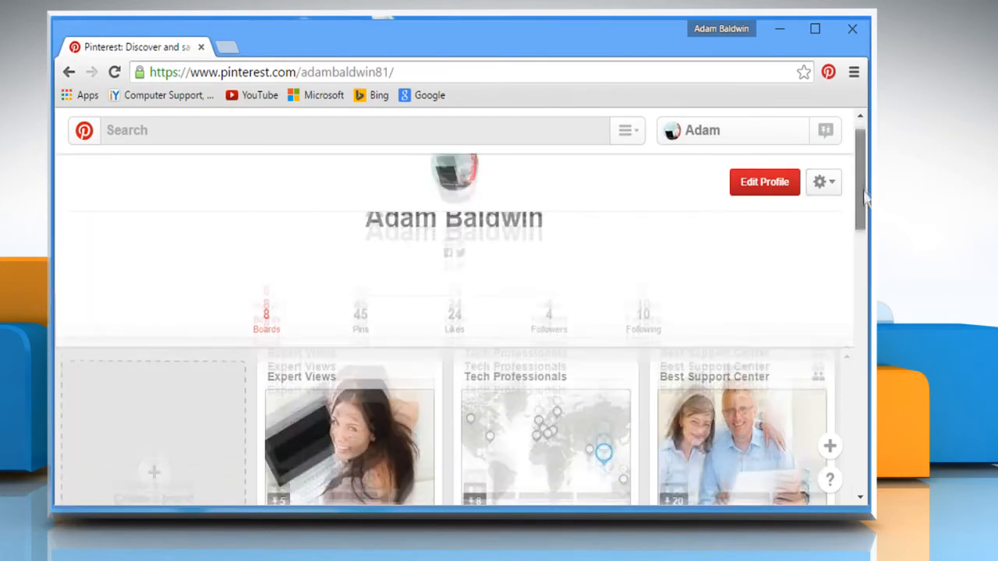
Open the Best Tech Support board's Edit Board form from the profile.
{"action": "scroll", "scroll_direction": "down", "scroll_amount": 3}
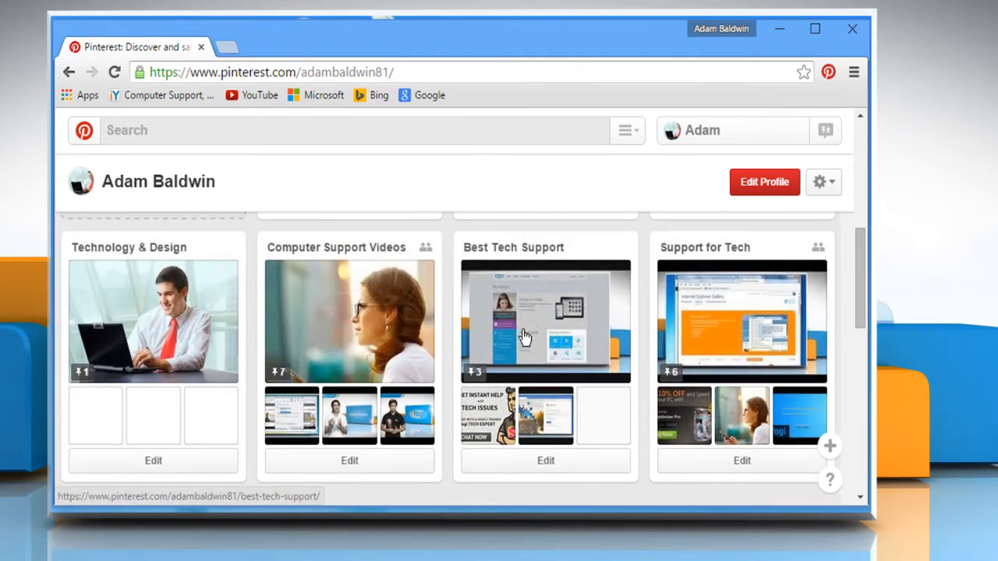
{"action": "left_click", "coordinate": [545, 322]}
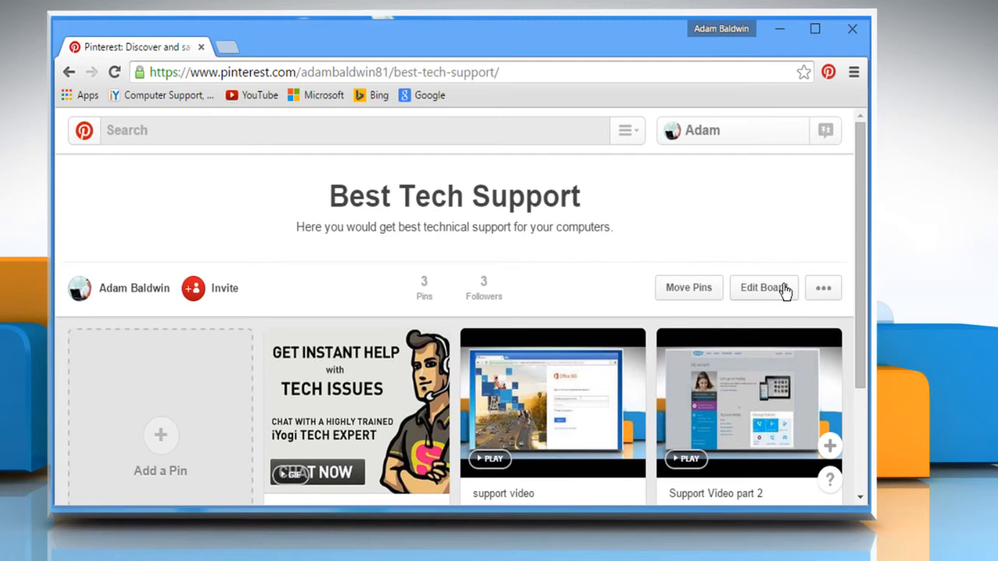
{"action": "left_click", "coordinate": [762, 288]}
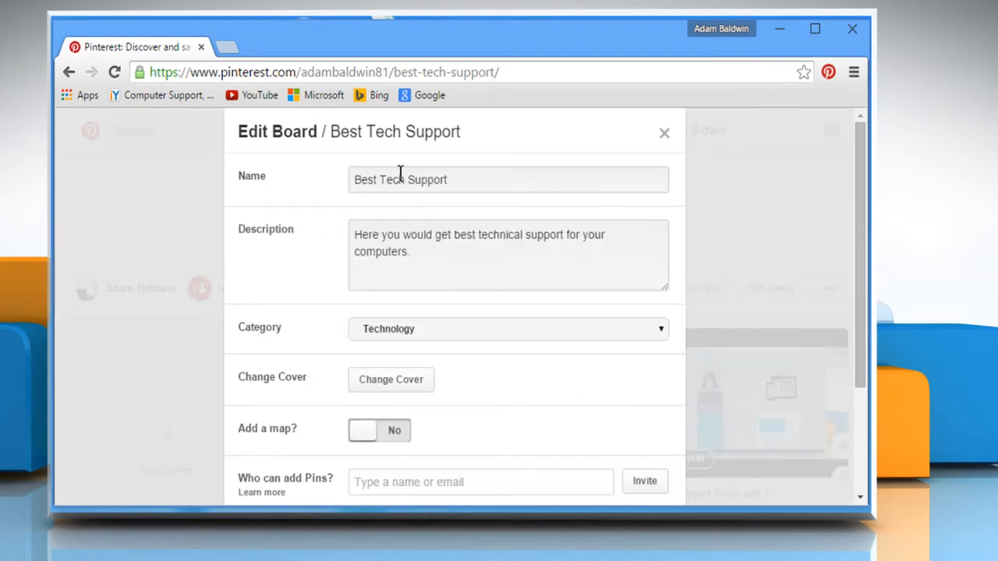
Rename the board 'Best Computer Support', set Add a map to Yes, and save.
{"action": "type", "text": "Best Computer Support"}
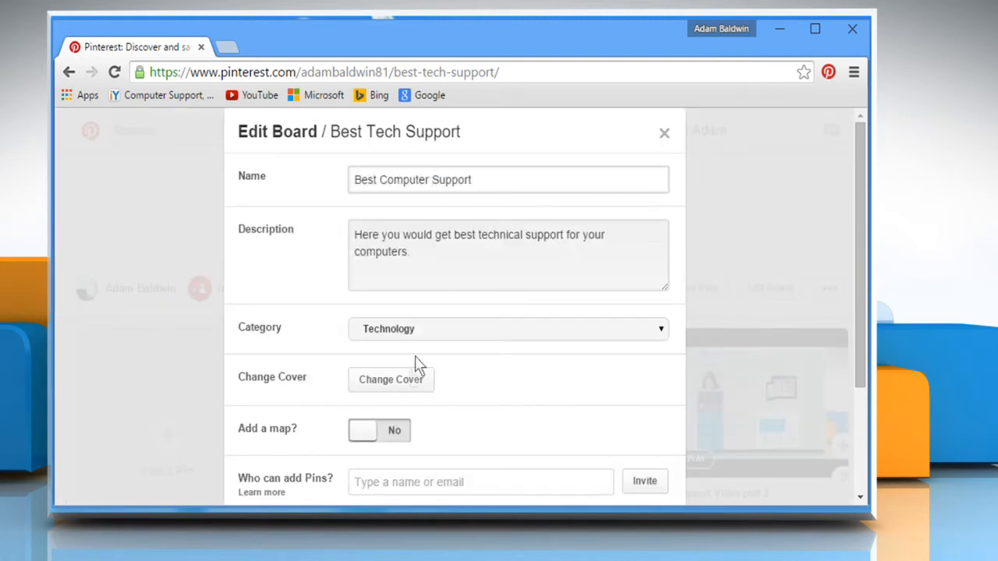
{"action": "left_click", "coordinate": [378, 430]}
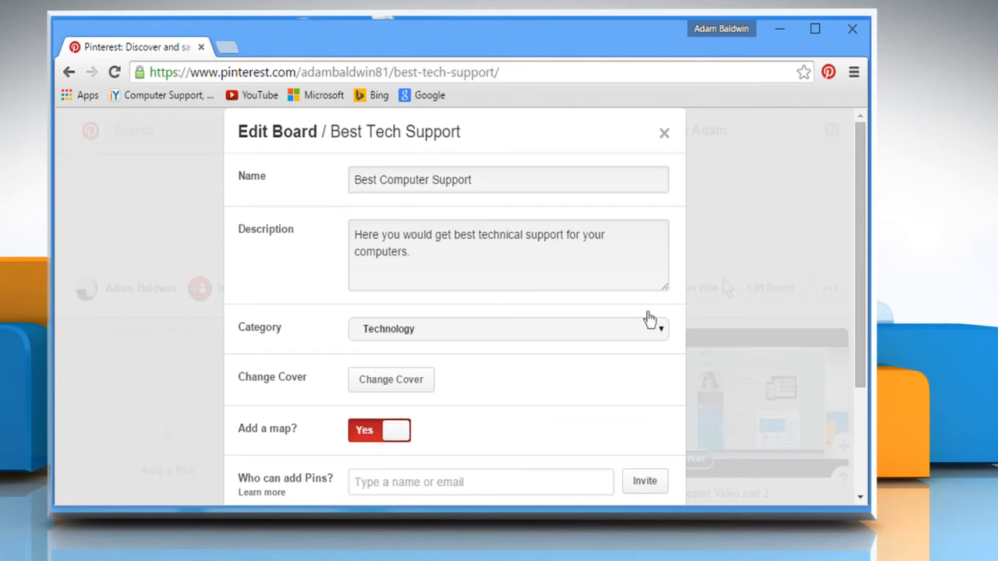
{"action": "scroll", "scroll_direction": "down", "scroll_amount": 3}
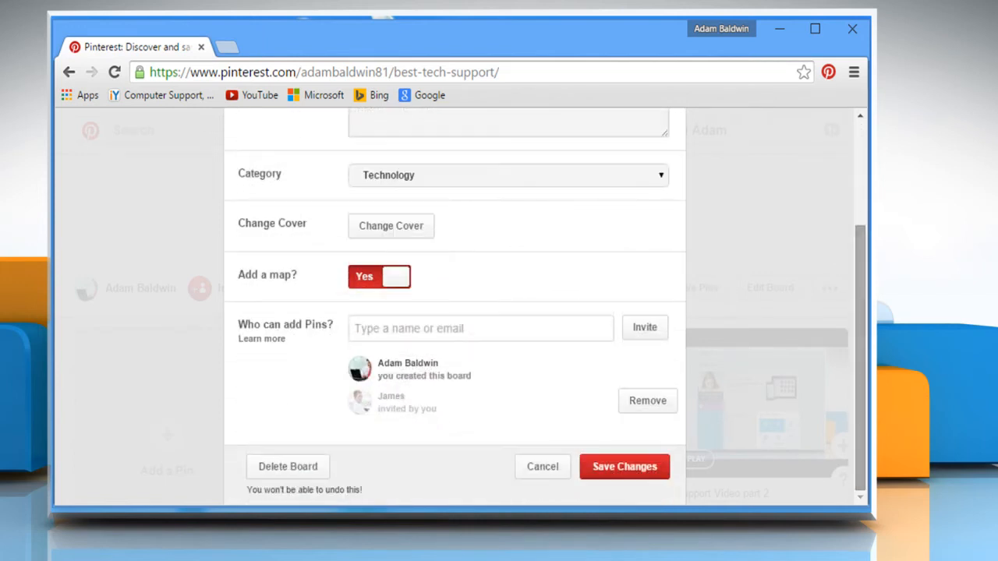
{"action": "left_click", "coordinate": [624, 466]}
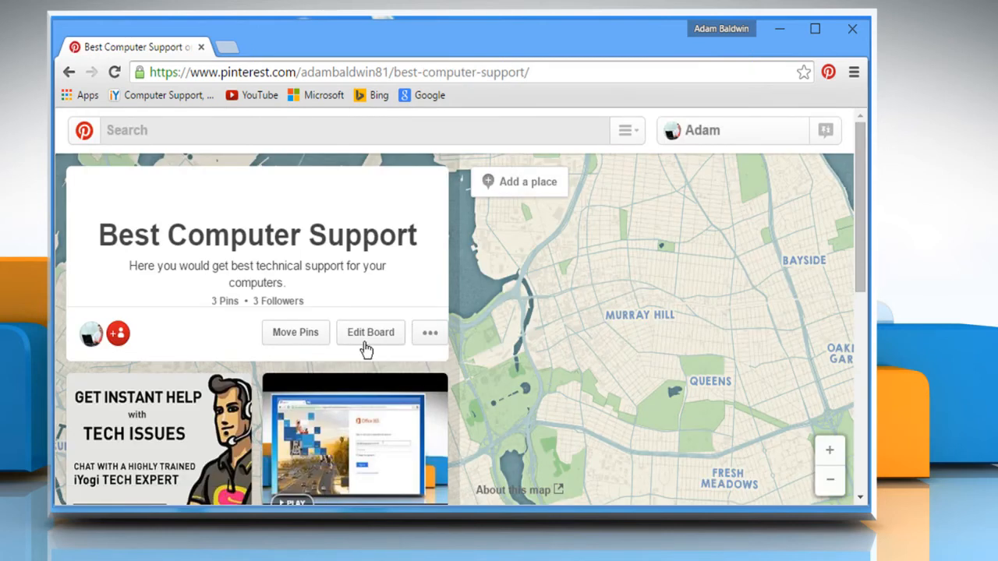
Delete the Best Computer Support board from Edit Board and confirm the deletion.
{"action": "left_click", "coordinate": [370, 332]}
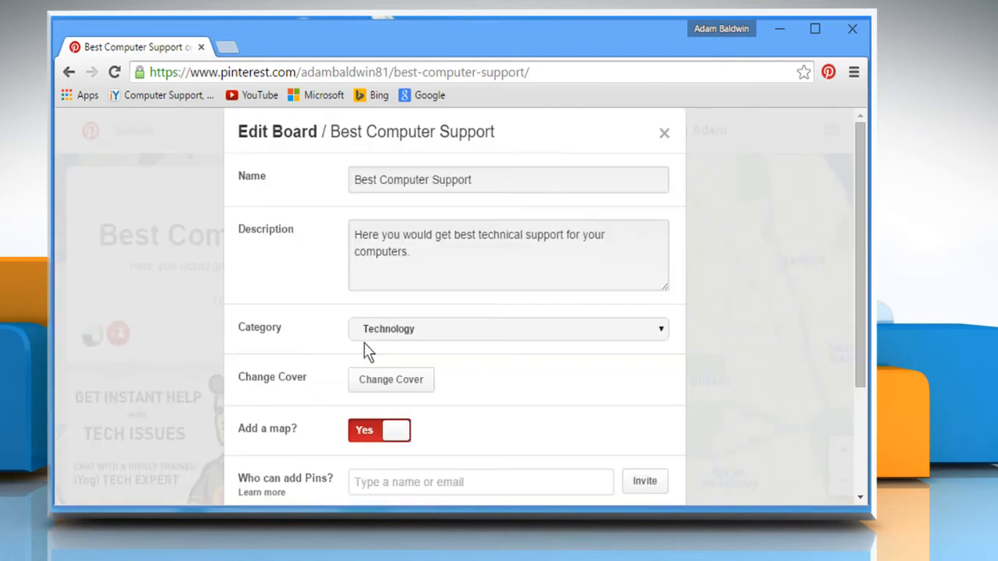
{"action": "scroll", "scroll_direction": "down", "scroll_amount": 3}
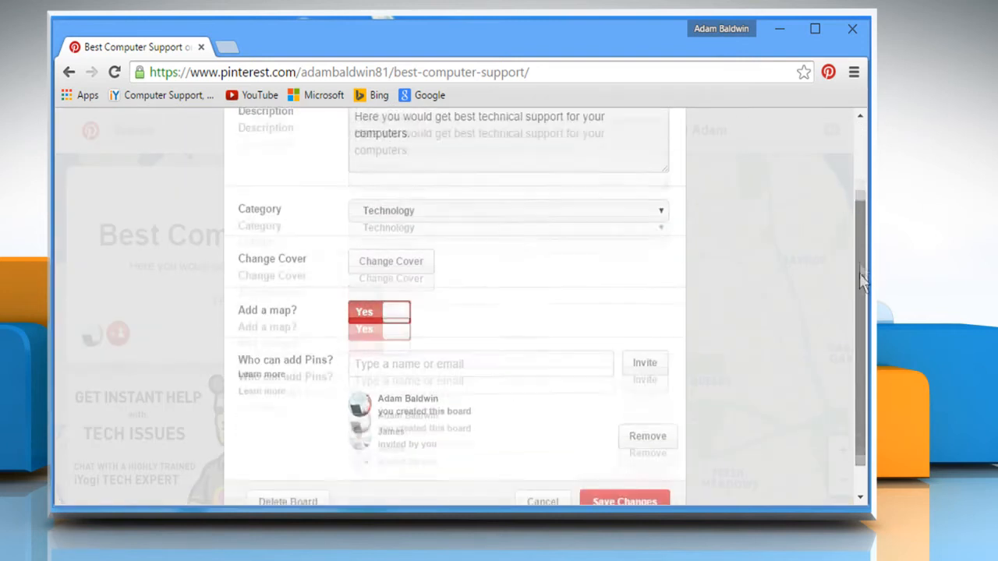
{"action": "scroll", "scroll_direction": "down", "scroll_amount": 3}
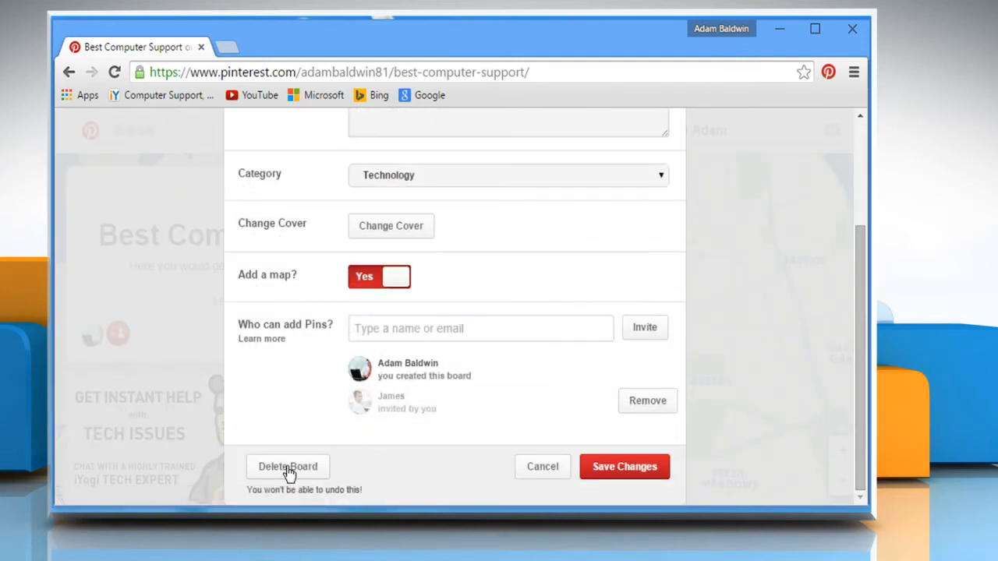
{"action": "left_click", "coordinate": [288, 466]}
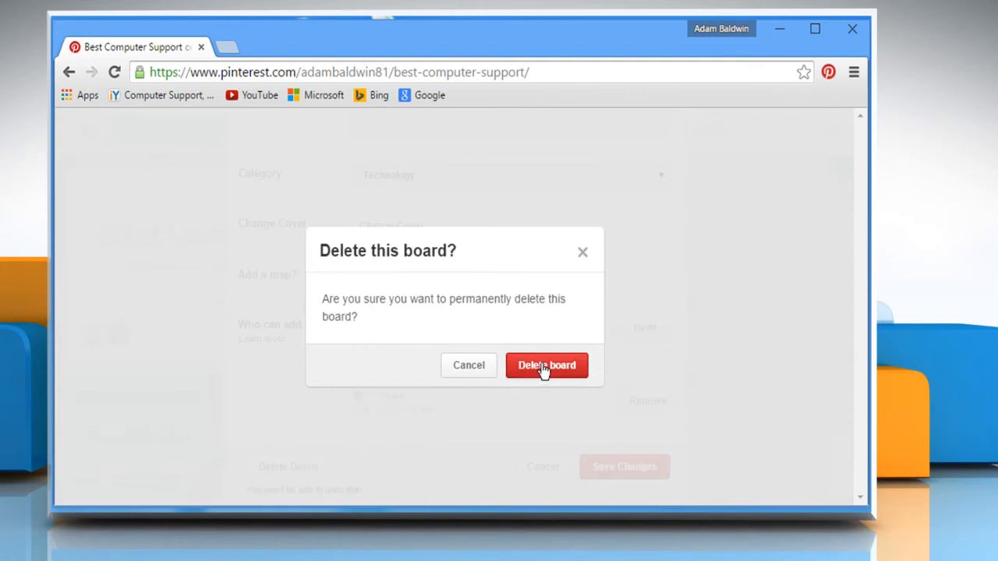
{"action": "left_click", "coordinate": [547, 365]}
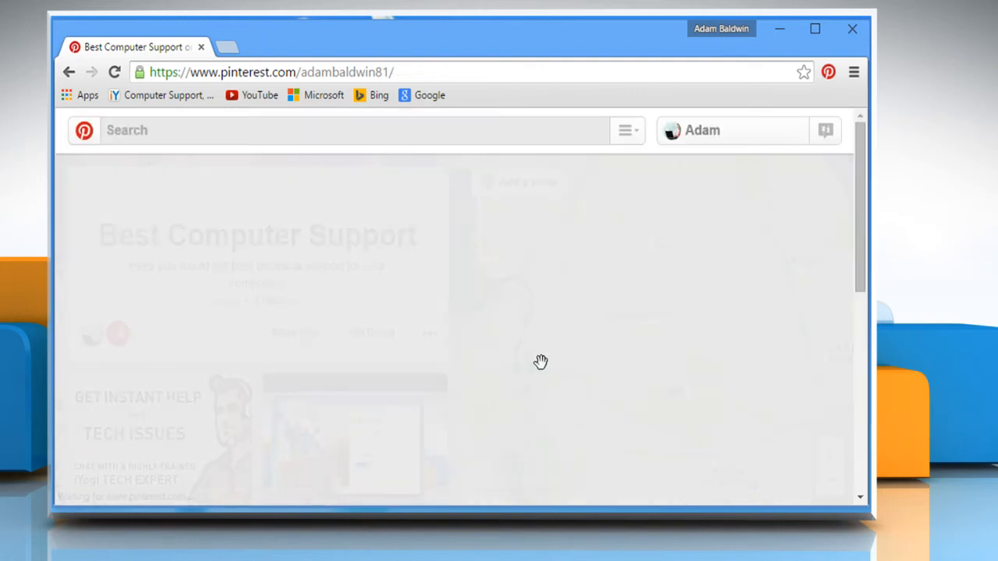